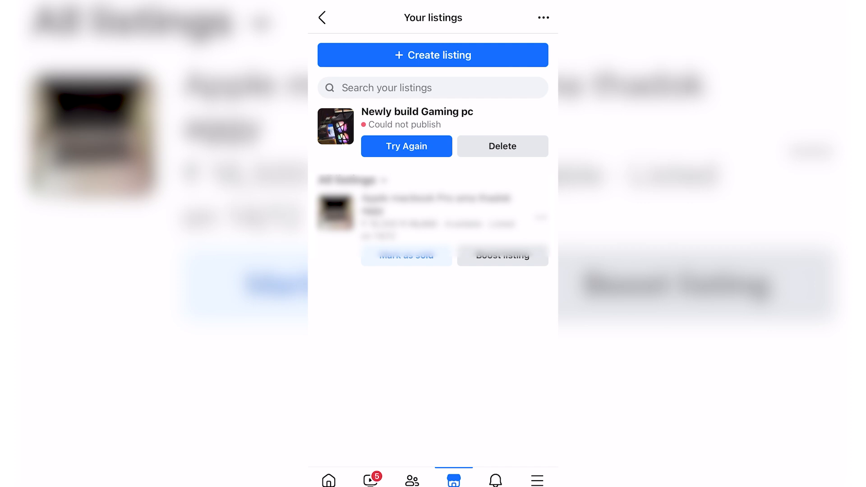
Retry the failed 'Newly build Gaming pc' listing so it starts publishing again.
{"action": "left_click", "coordinate": [405, 146]}
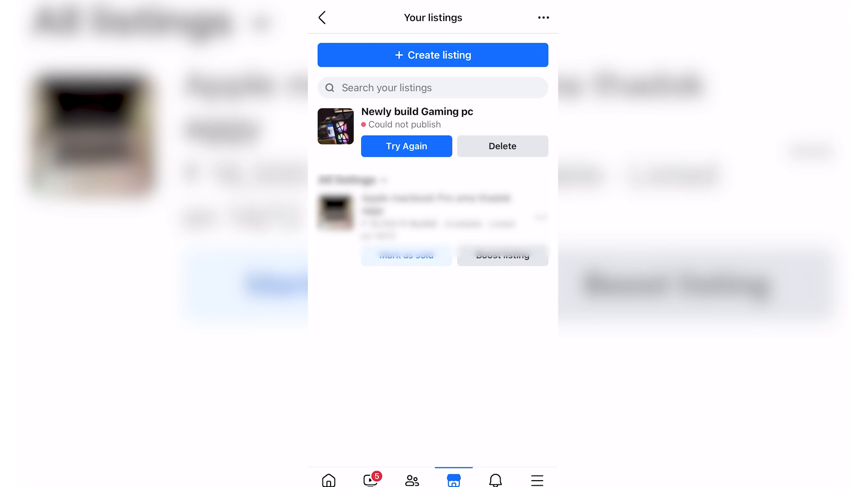
{"action": "left_click", "coordinate": [405, 146]}
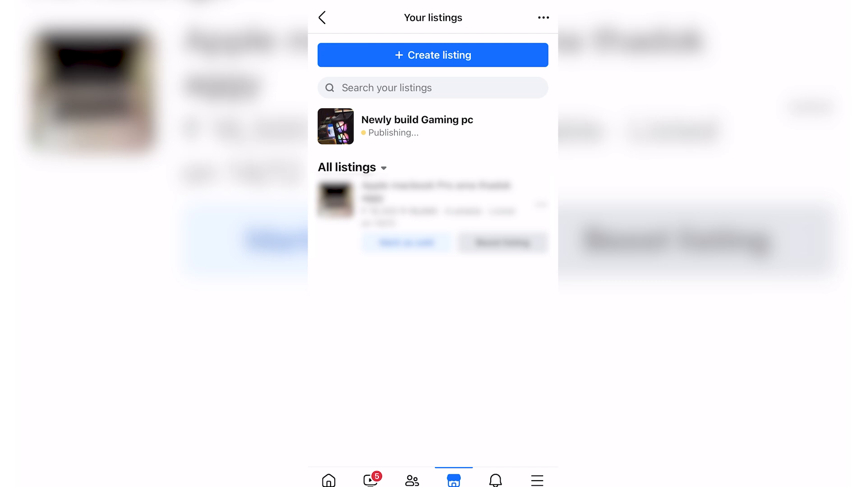
Reopen the Gaming Pc listing form, replace the 22000 price with a lower one, and reach delivery options.
{"action": "left_click", "coordinate": [433, 54]}
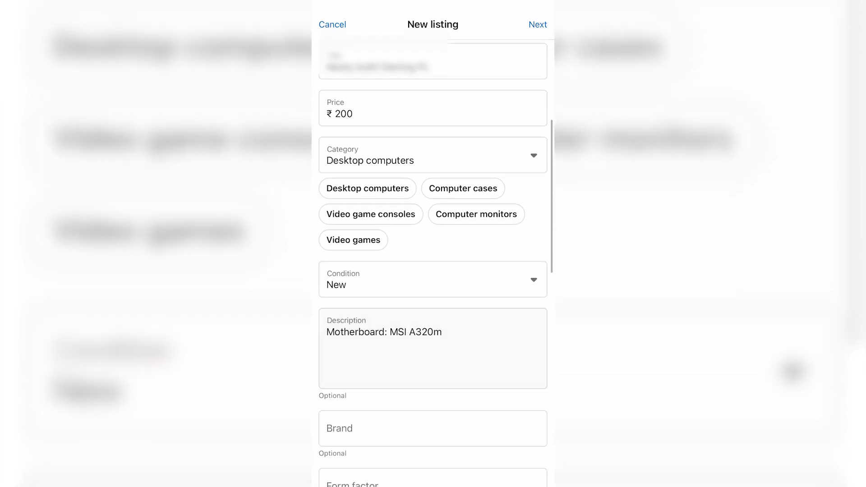
{"action": "left_click", "coordinate": [432, 113]}
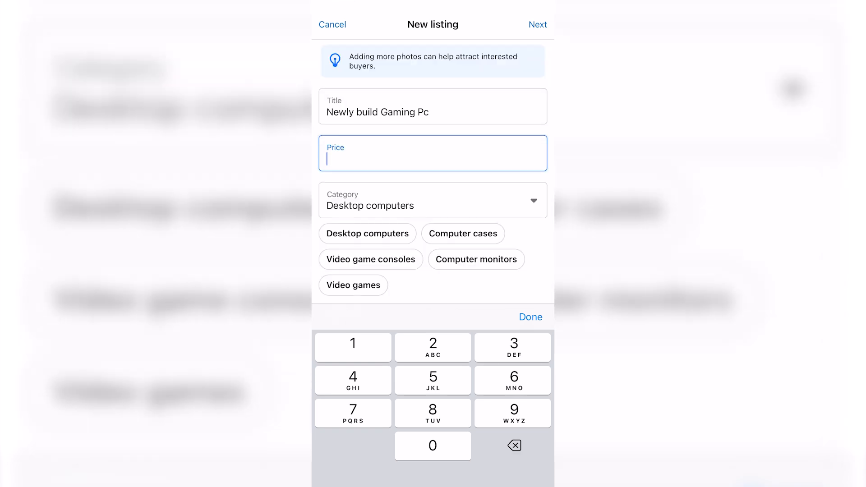
{"action": "type", "text": "220000"}
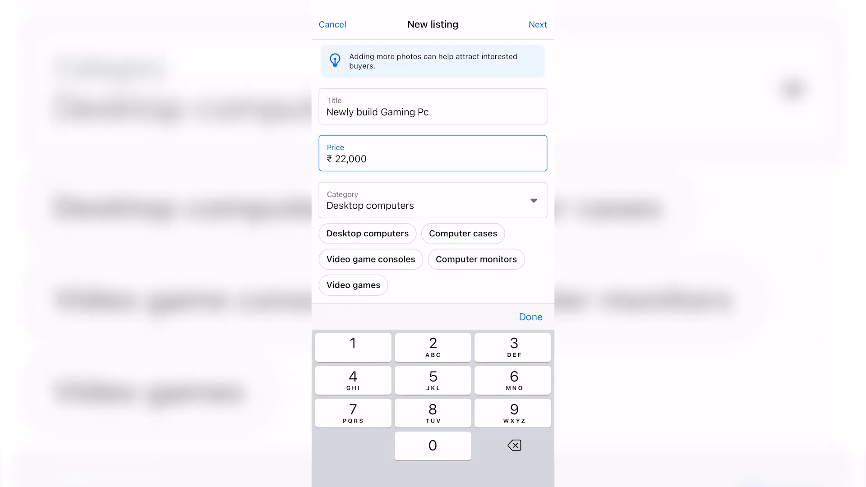
{"action": "left_click", "coordinate": [432, 446]}
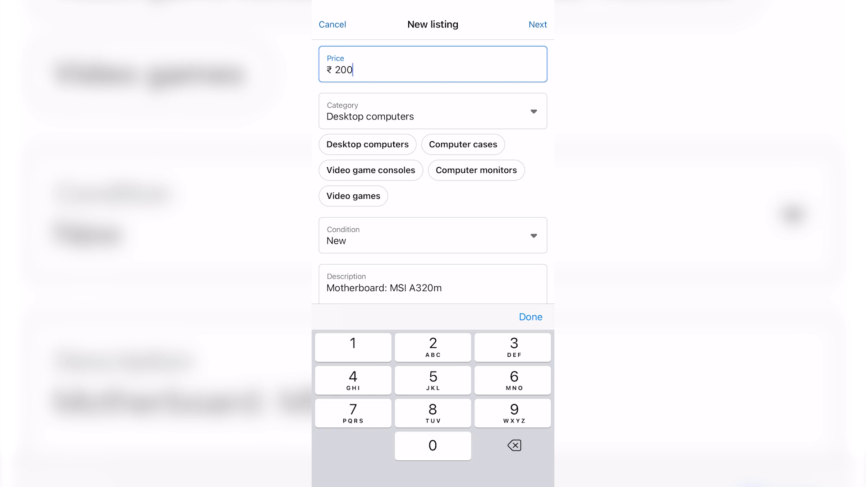
{"action": "scroll", "scroll_direction": "down", "scroll_amount": 3}
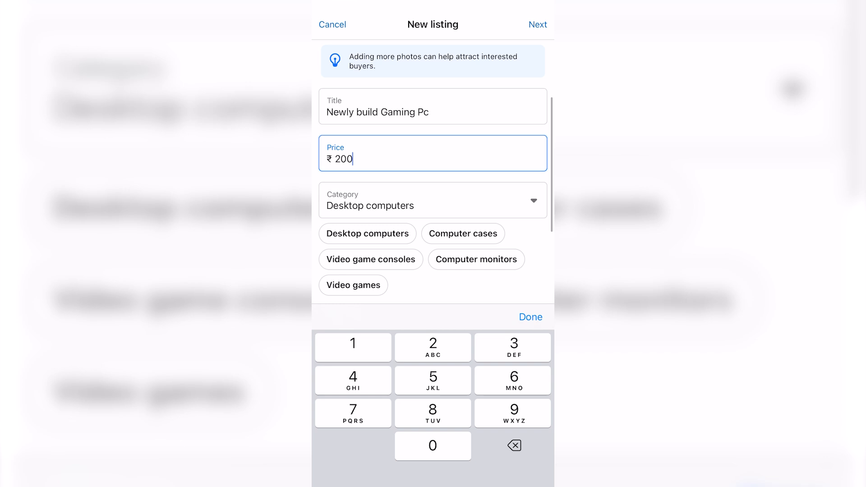
{"action": "left_click", "coordinate": [512, 445]}
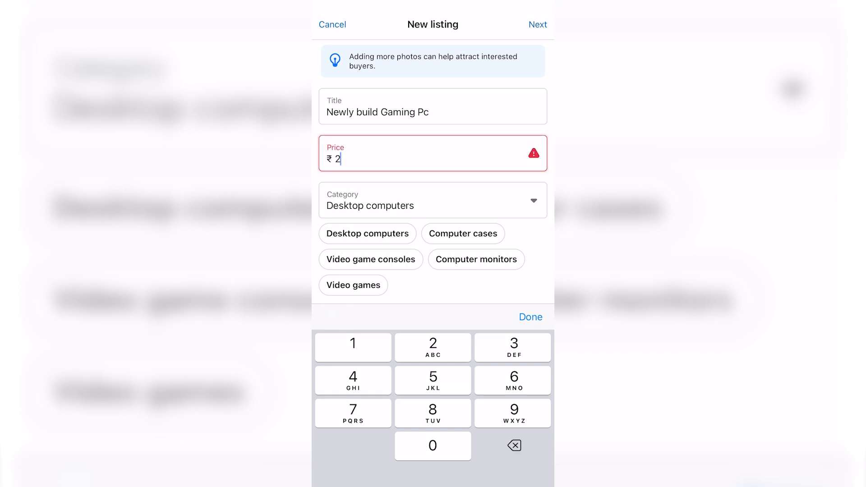
{"action": "left_click", "coordinate": [432, 445]}
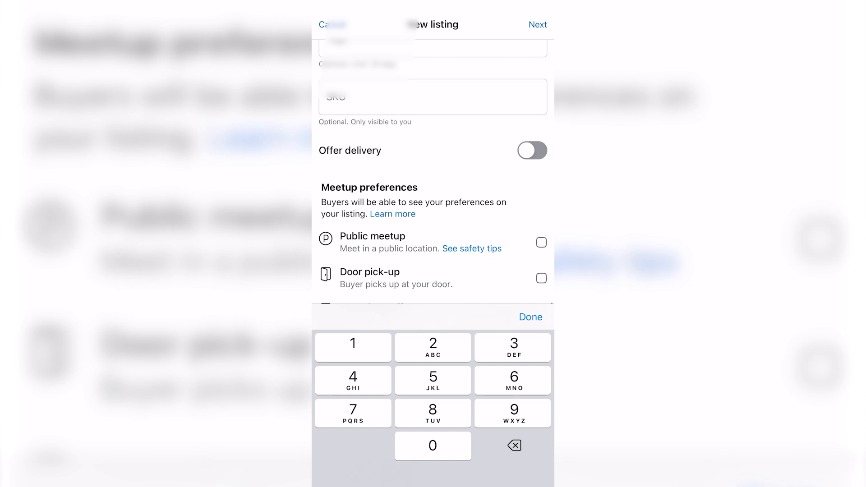
Publish the Newly build Gaming Pc listing at ₹200 and open its page from Your listings.
{"action": "scroll", "scroll_direction": "down", "scroll_amount": 3}
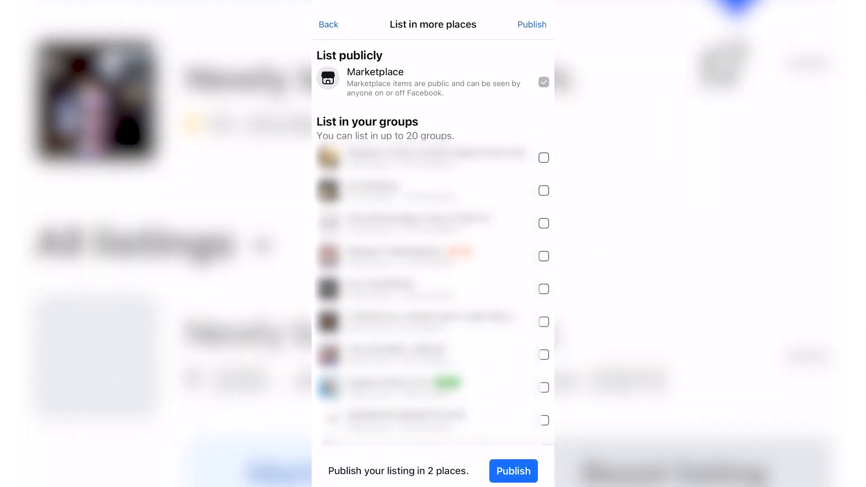
{"action": "left_click", "coordinate": [512, 471]}
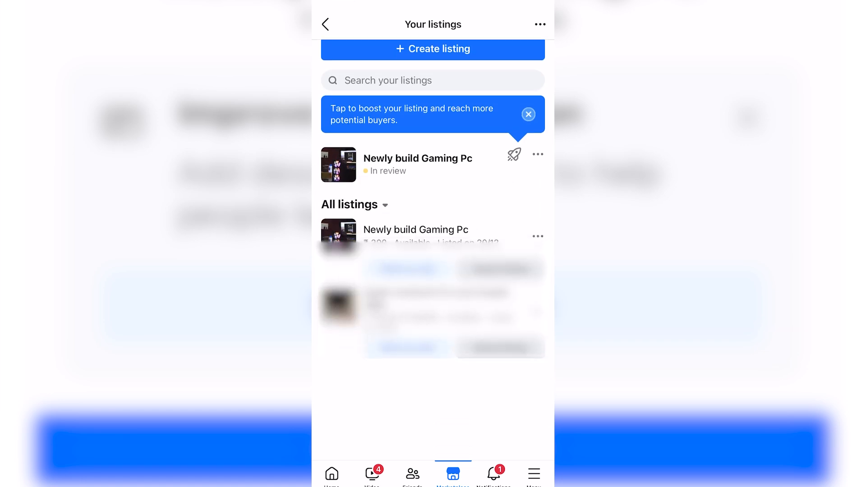
{"action": "left_click", "coordinate": [418, 158]}
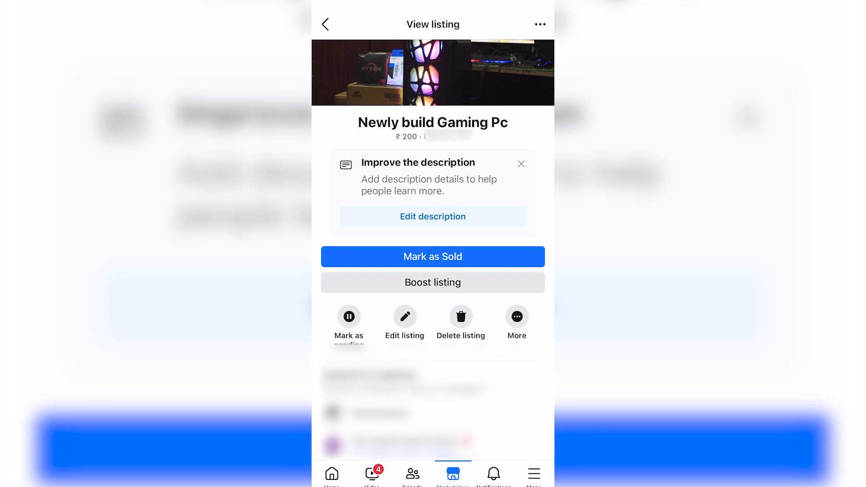